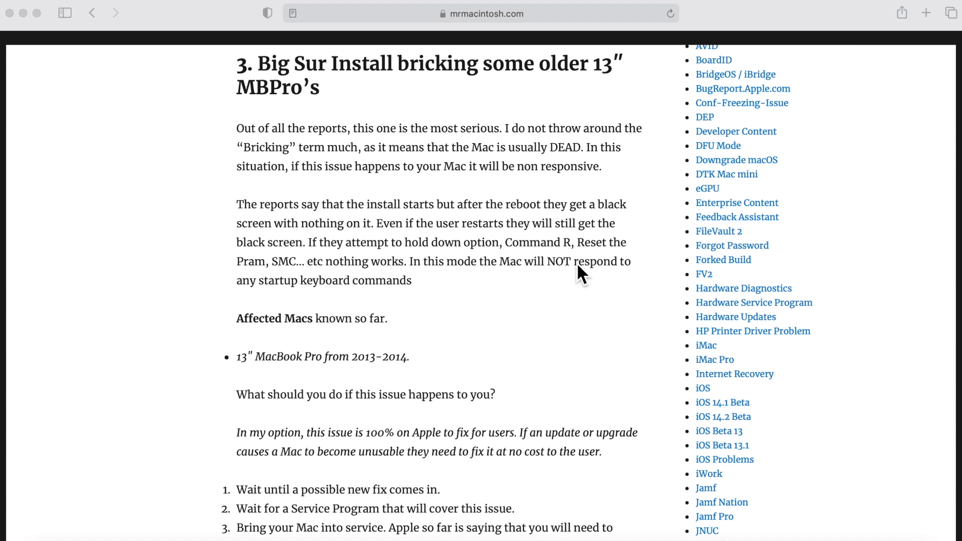
mouse_move(331, 404)
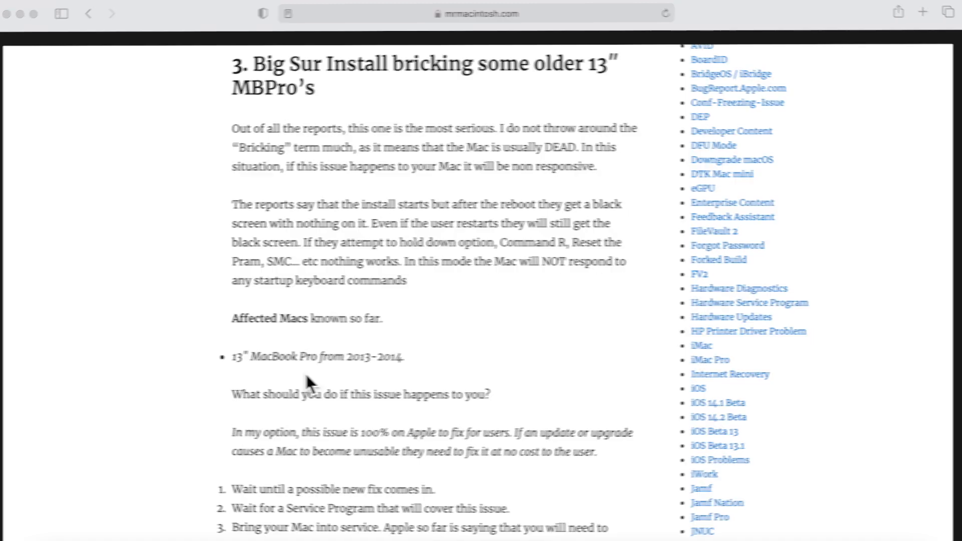
Scroll the bricking section to the '13" MacBook Pro from 2013-2014' affected-model bullet.
scroll("down", 3)
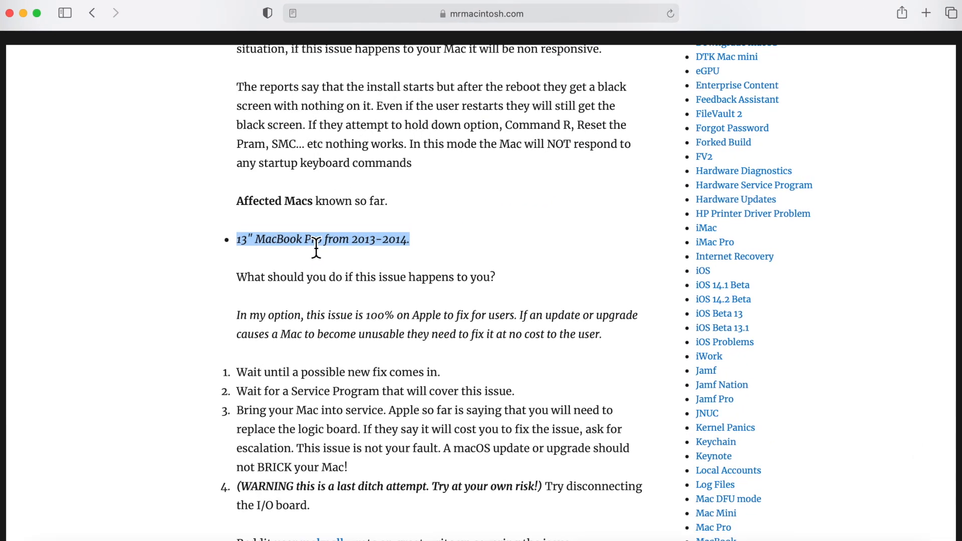
Scroll down to show all four suggested fixes below the affected-model list.
scroll("down", 3)
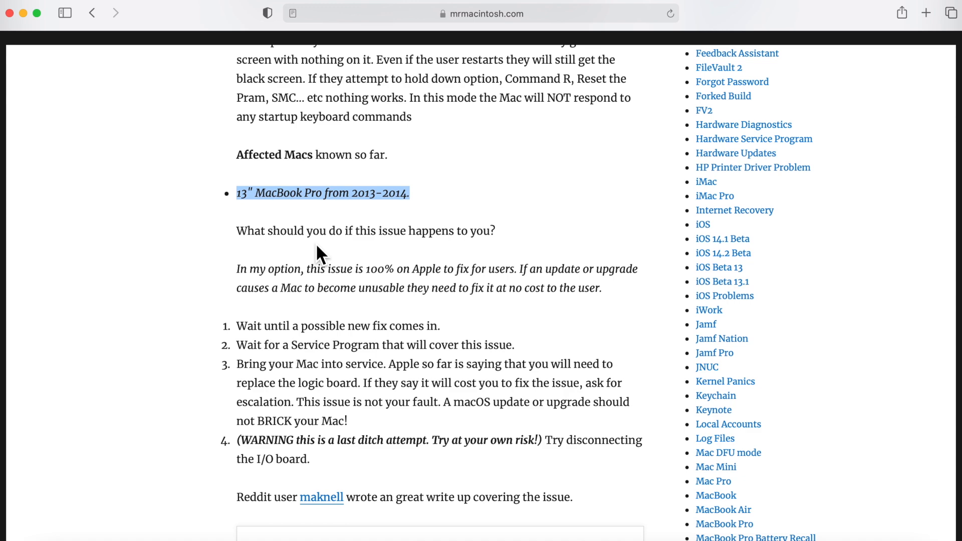
scroll("down", 3)
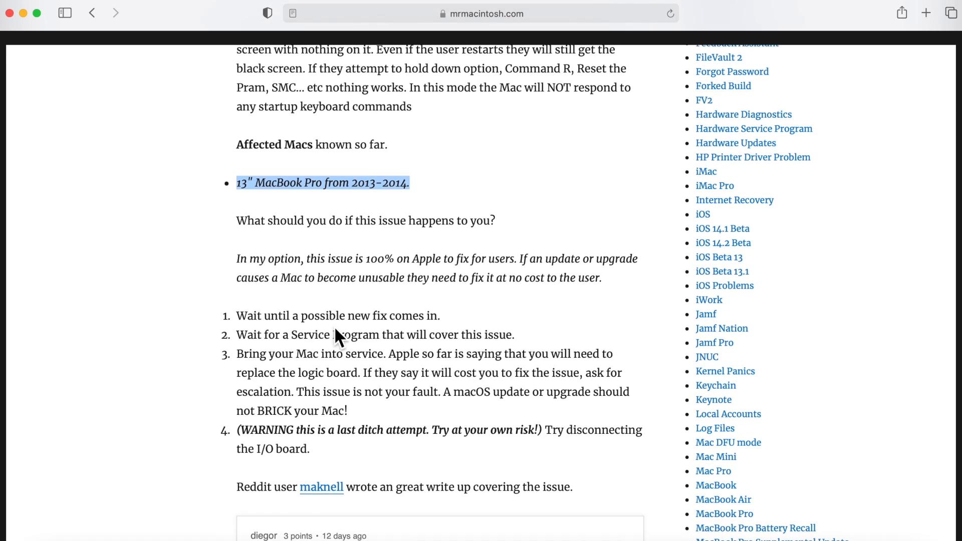
scroll("down", 3)
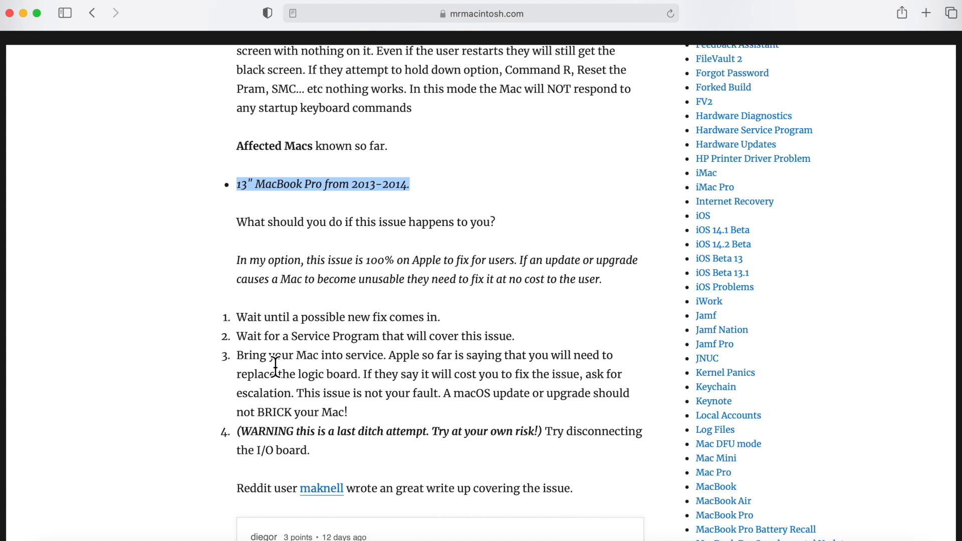
mouse_move(381, 427)
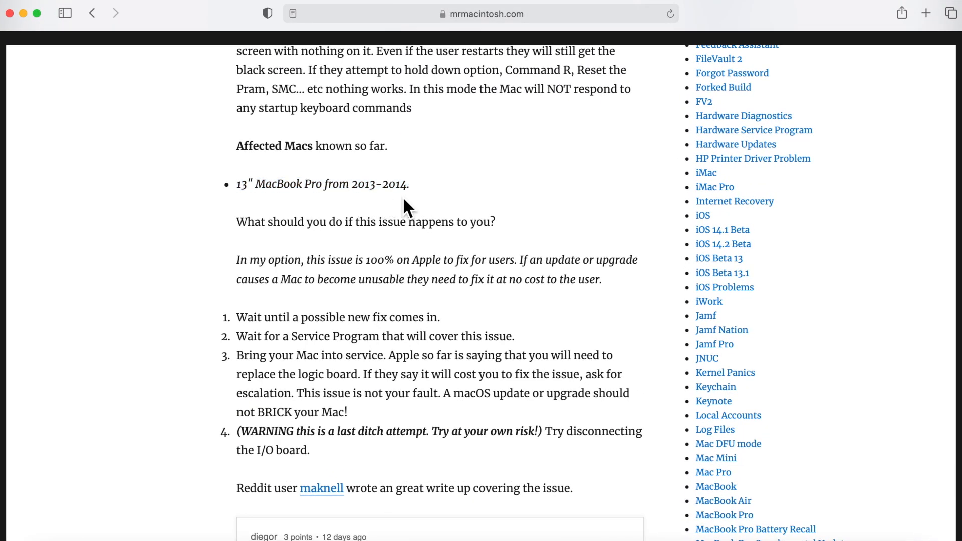
mouse_move(405, 211)
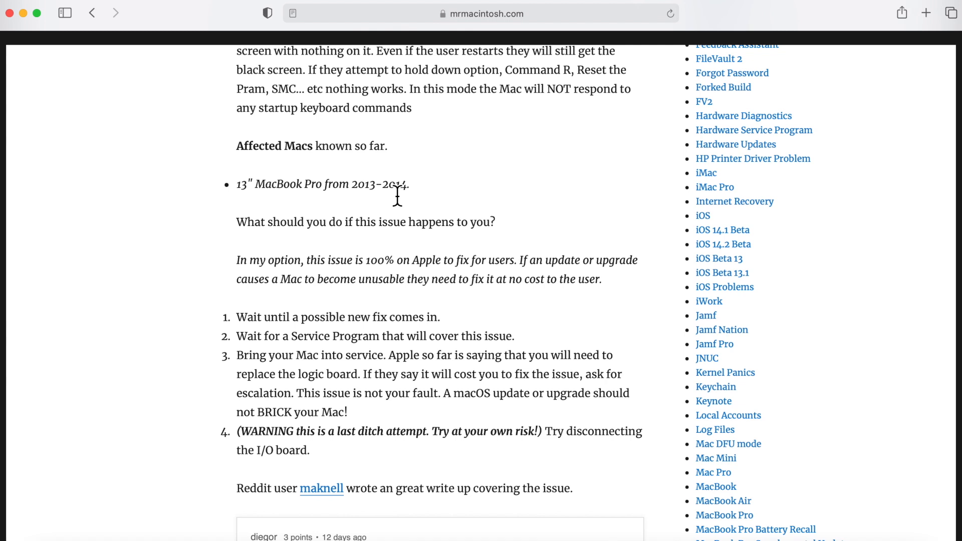
mouse_move(399, 206)
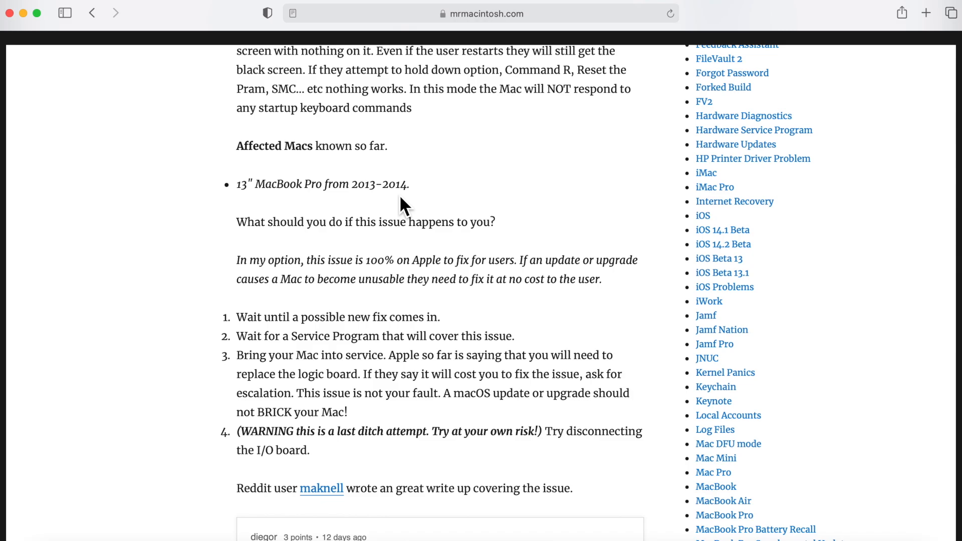
Scroll up, then back down past the four fixes to the quoted Reddit comment's start.
scroll("up", 3)
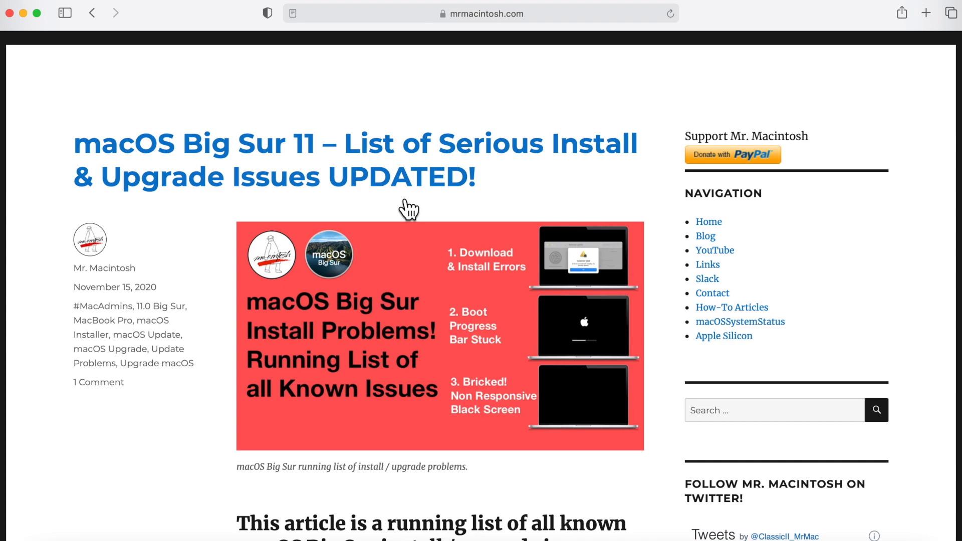
scroll("down", 3)
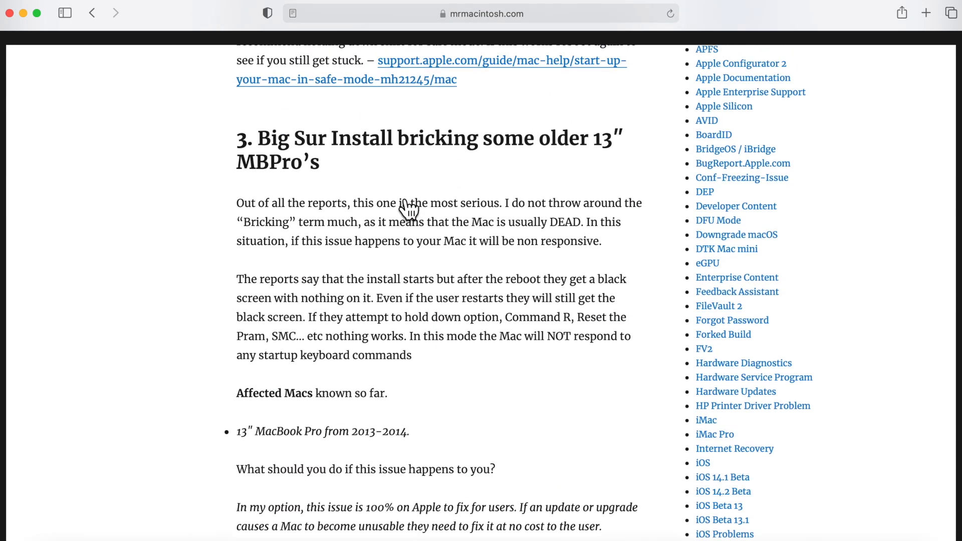
scroll("down", 3)
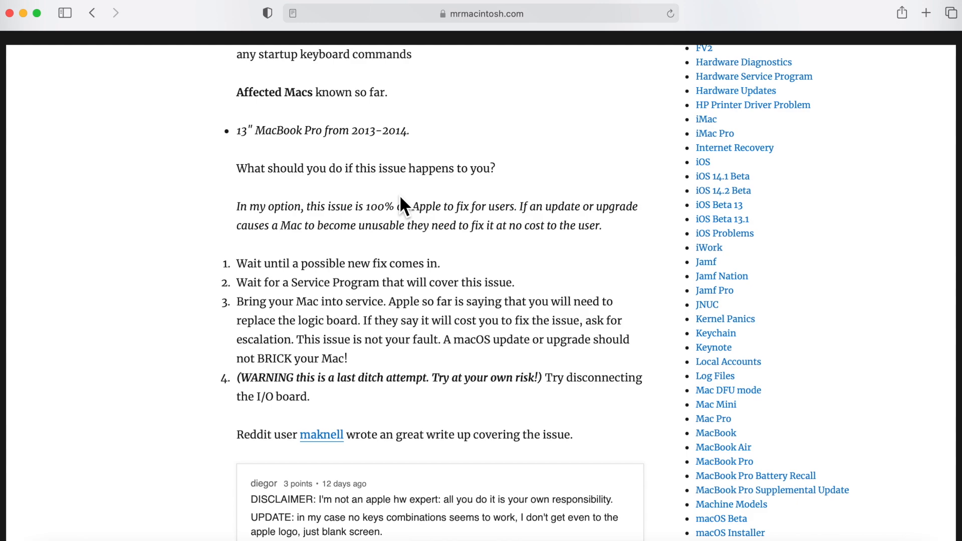
Scroll to reveal the full Reddit comment on unplugging the I/O board connector.
scroll("down", 3)
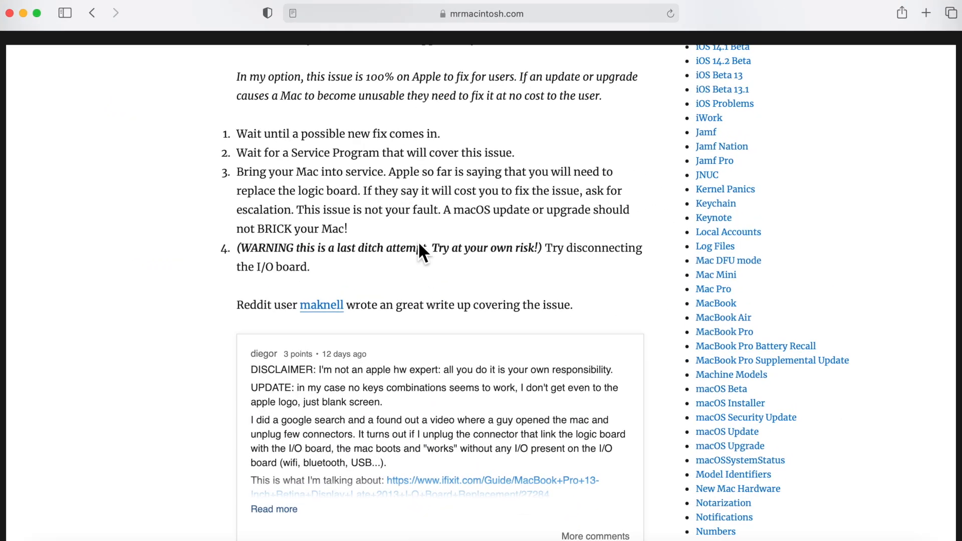
mouse_move(361, 282)
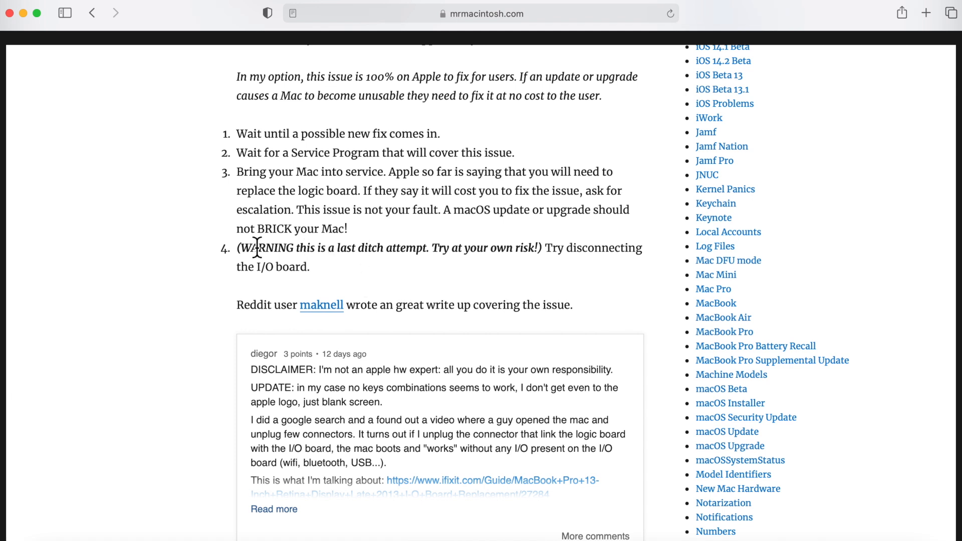
Drag down to the five-thread Issue Links list and the section 4 boot-loop heading.
left_click_drag(248, 247, 543, 247)
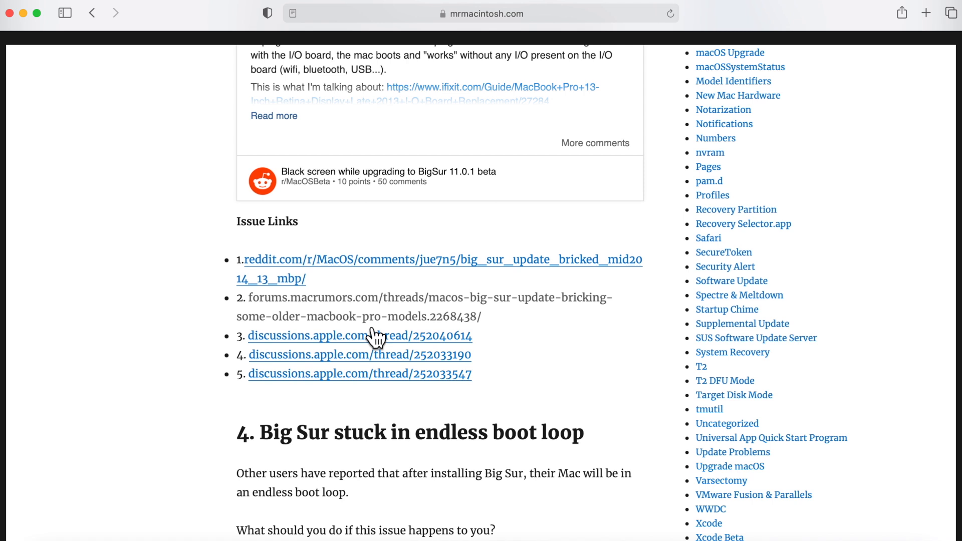
mouse_move(410, 366)
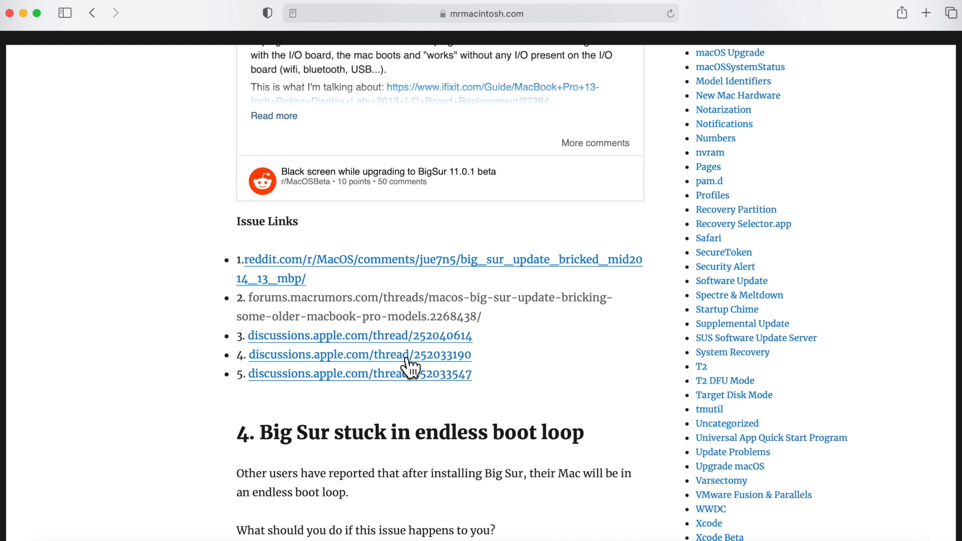